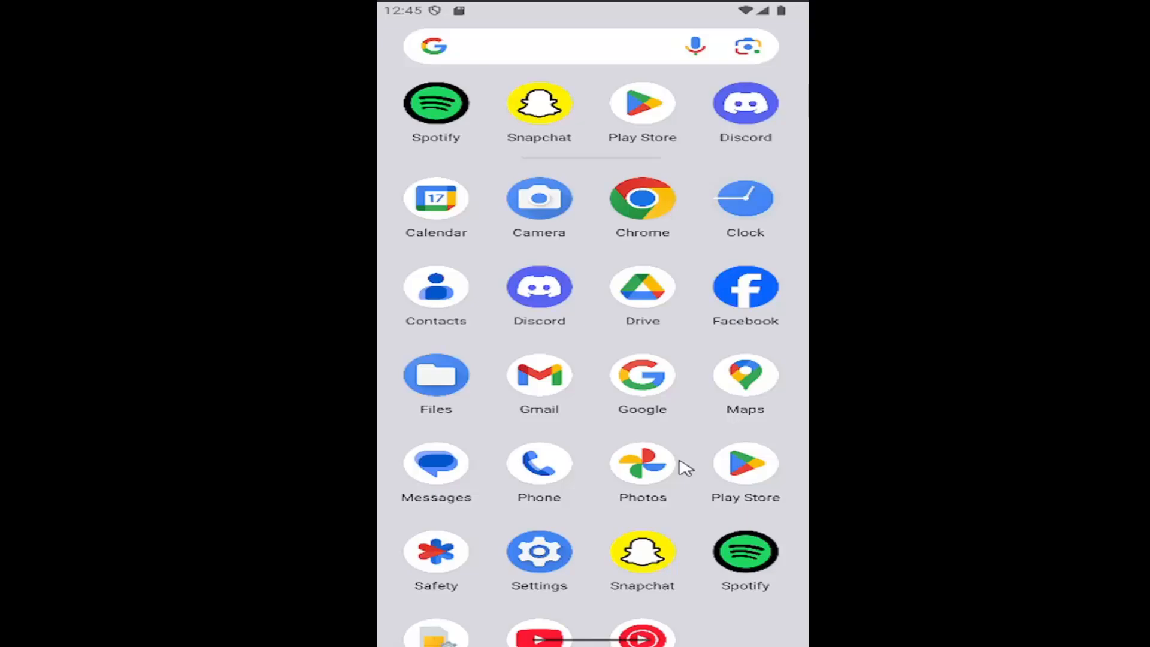
mouse_move(549, 563)
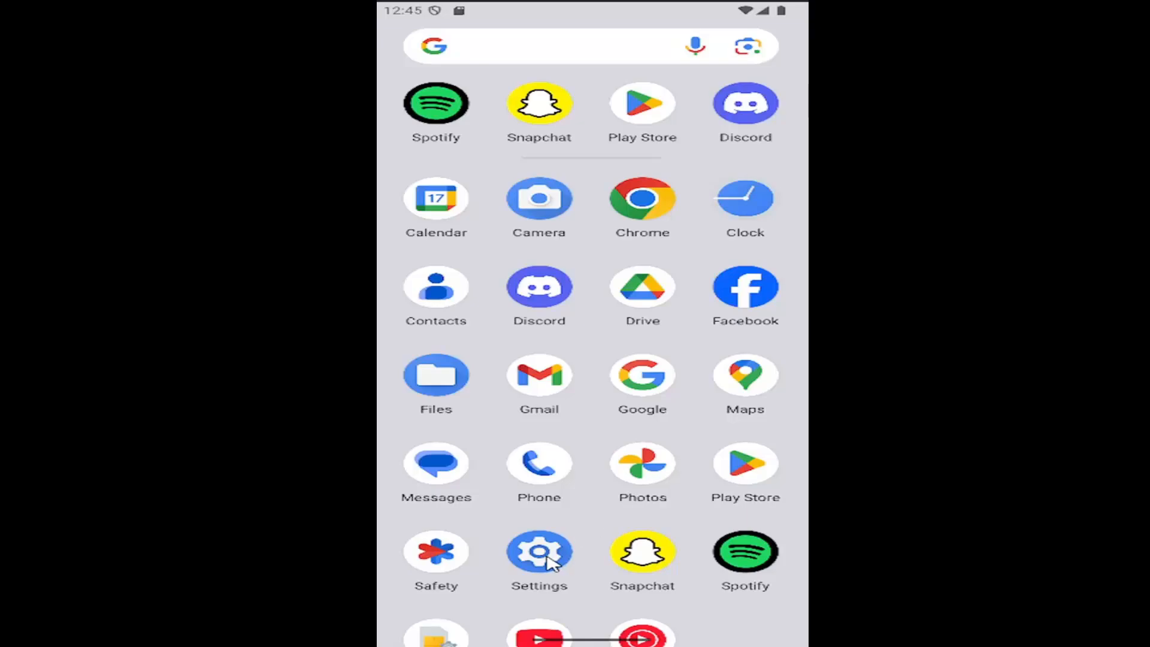
- Launch the Settings app from the app drawer
click(539, 551)
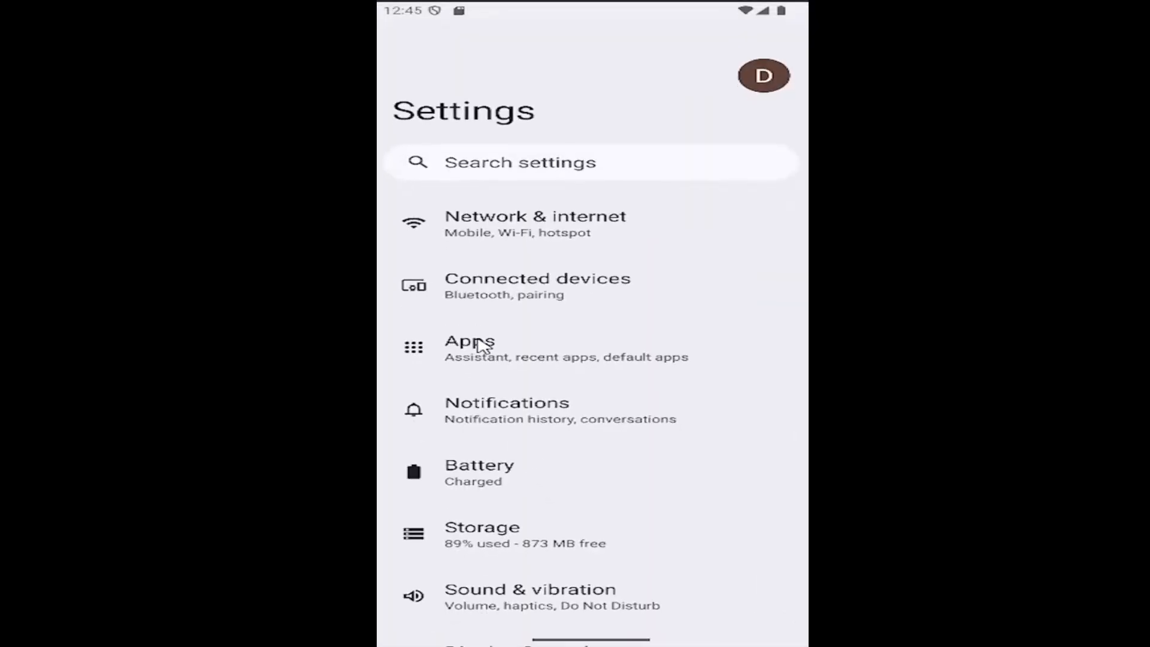
- Navigate Apps > See all 35 apps > Discord and enter its Storage & cache page
click(470, 348)
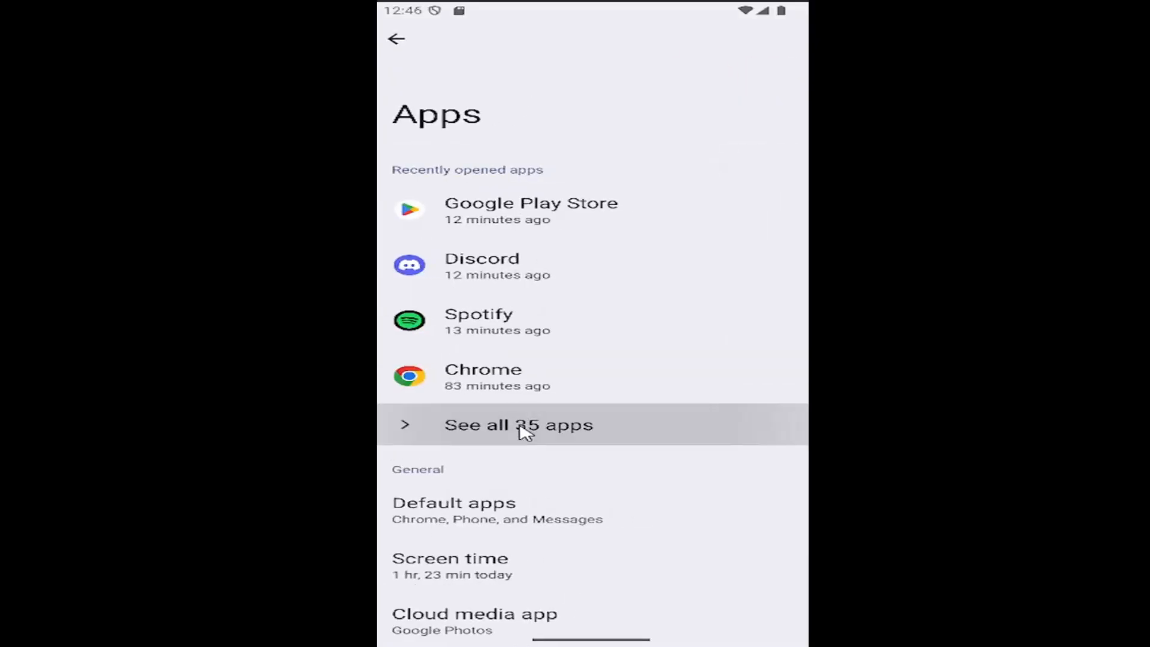
click(517, 425)
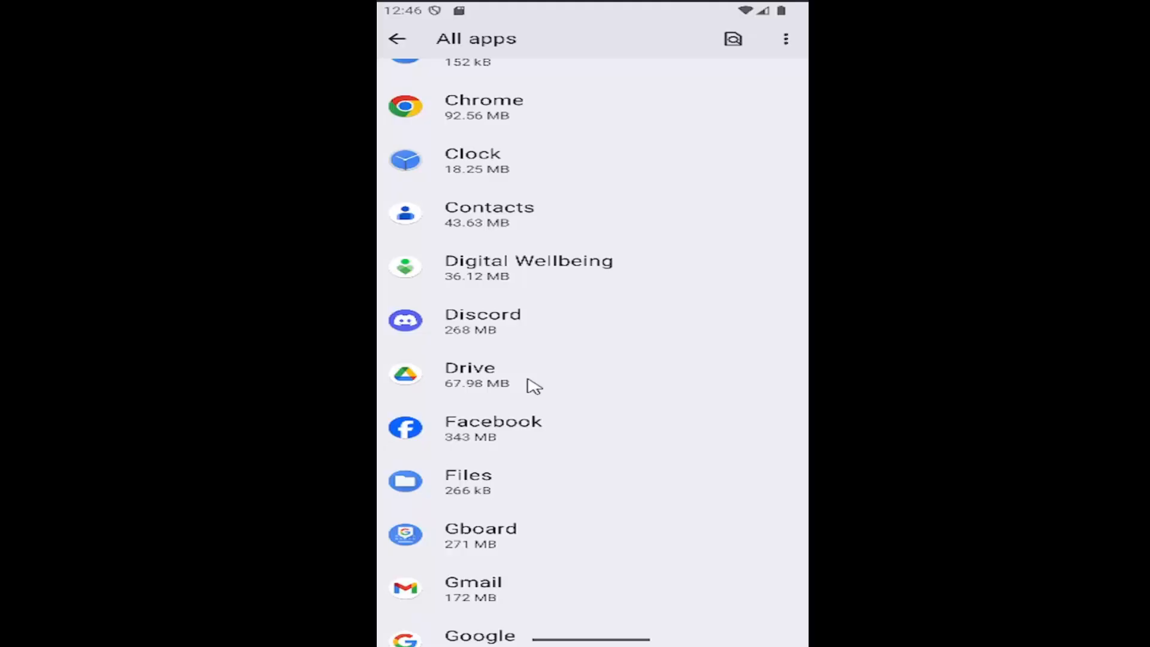
click(483, 320)
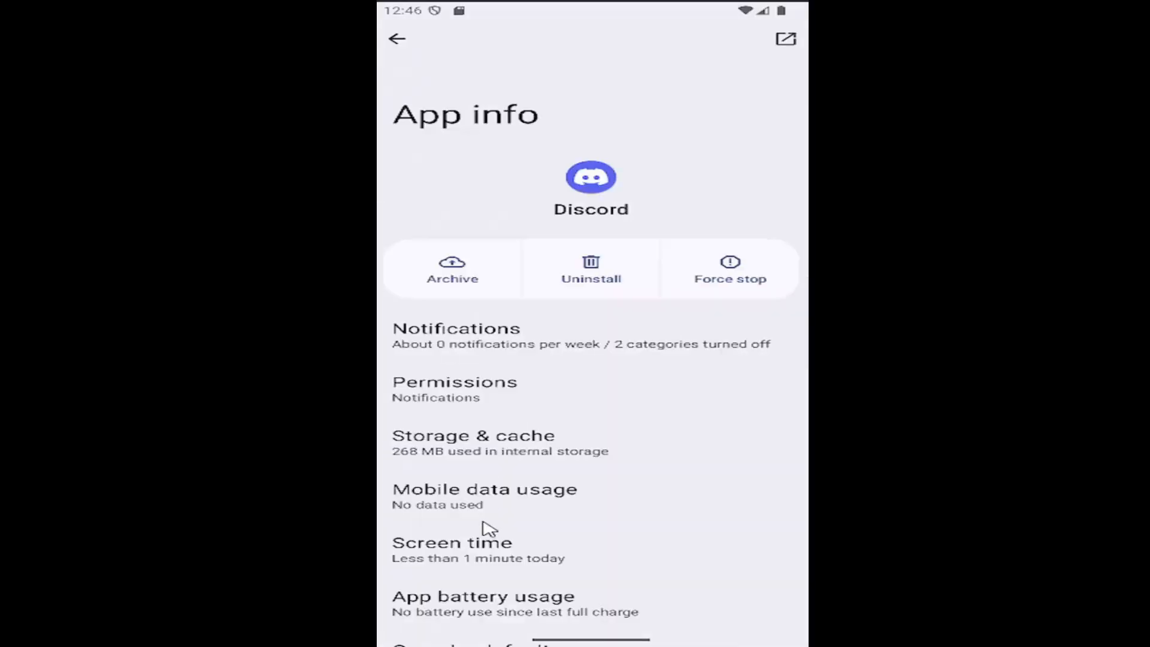
mouse_move(486, 517)
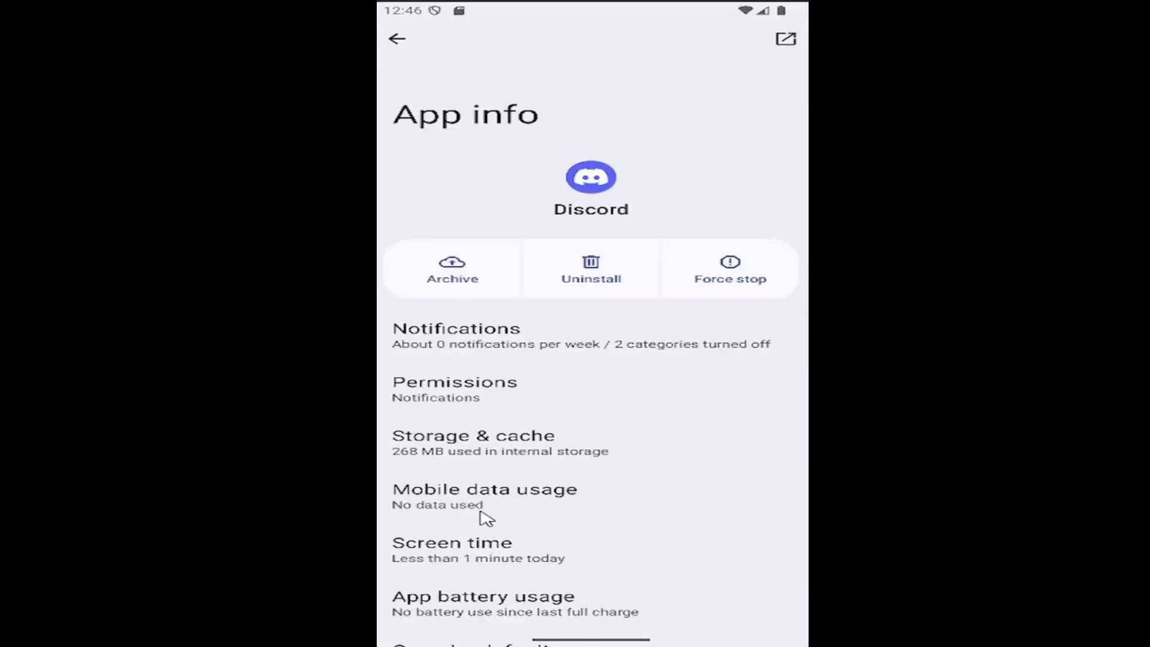
click(473, 434)
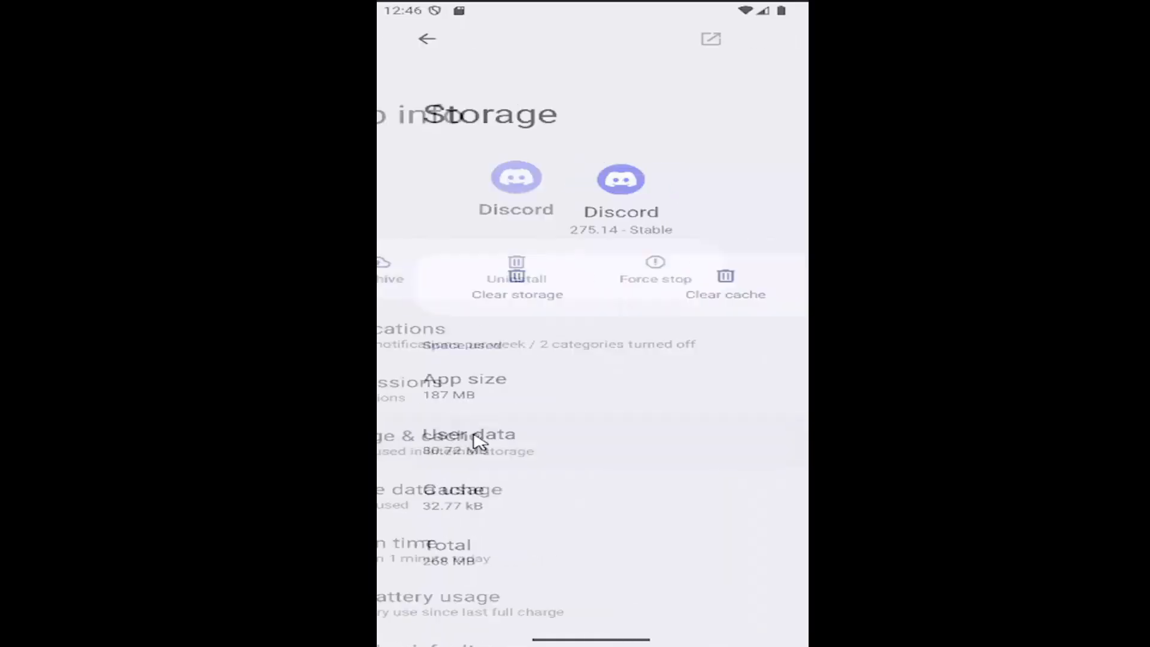
- Clear Discord's cache, leaving Cache at 0 B and user data at 80.72 MB
click(695, 285)
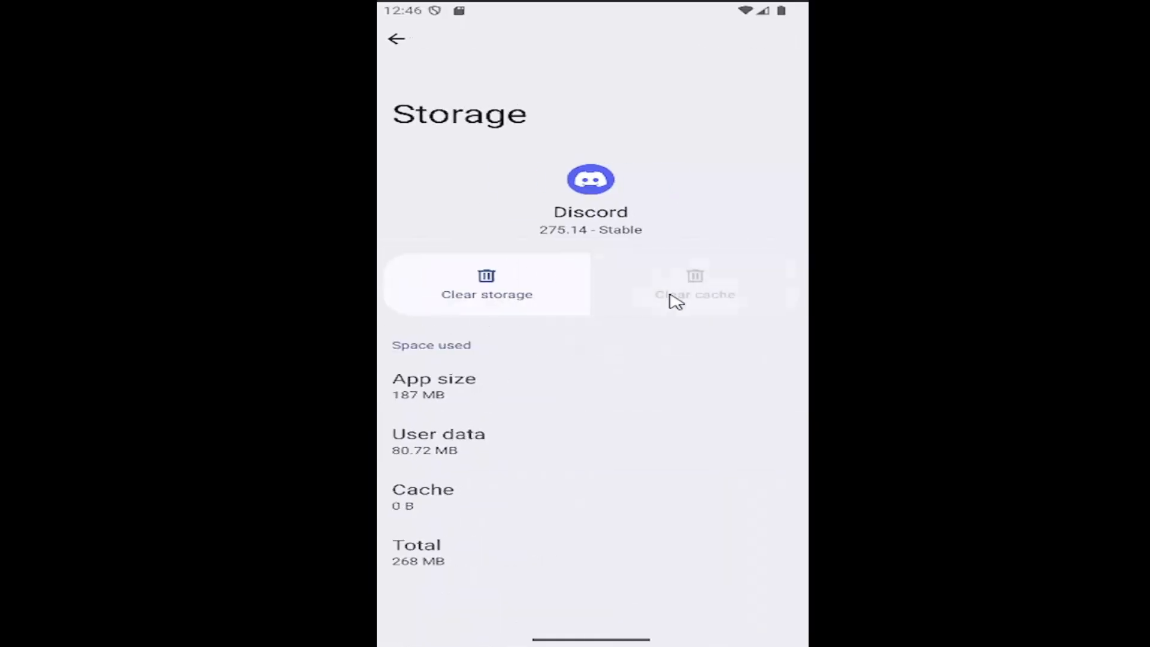
mouse_move(460, 300)
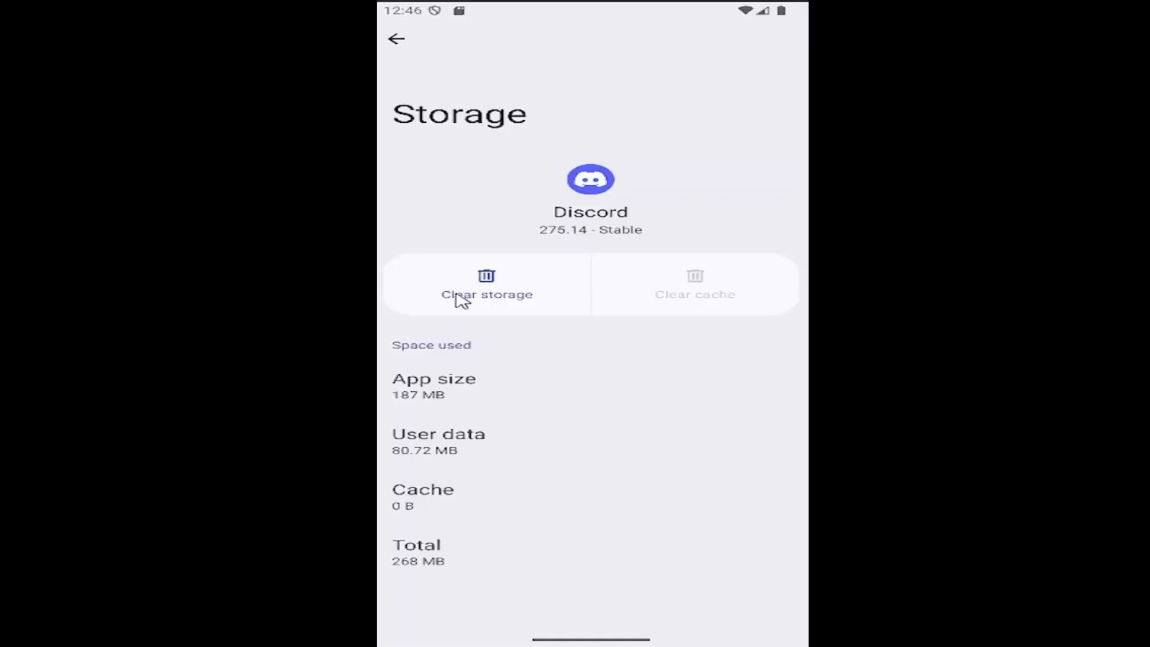
mouse_move(559, 349)
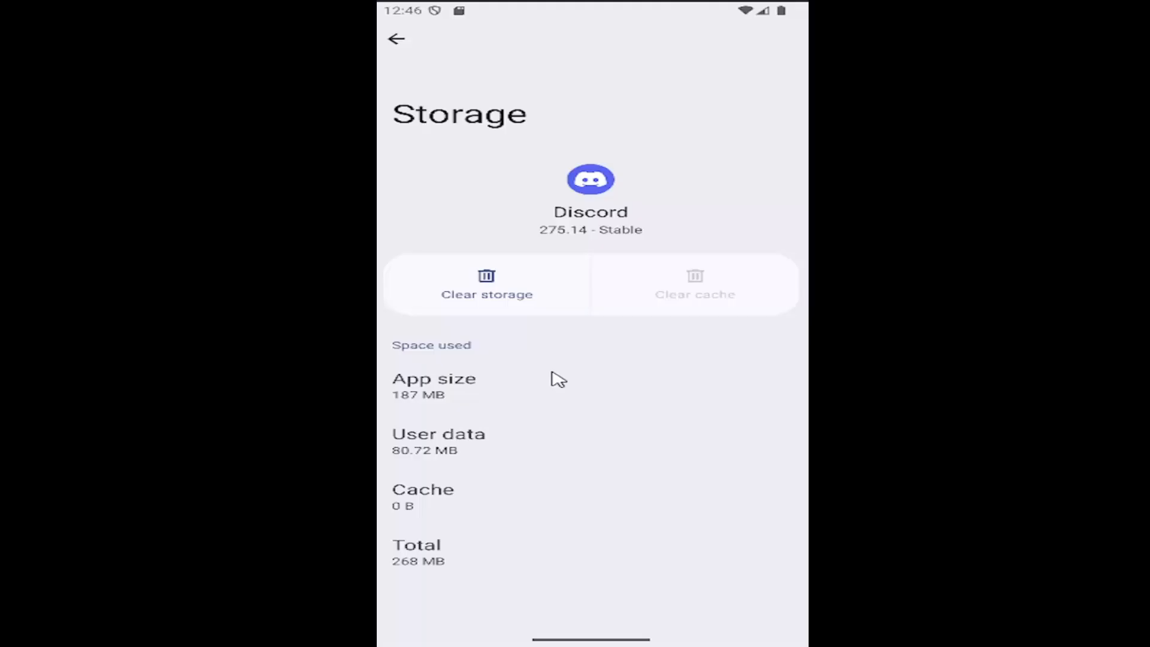
- Back out of Settings to the main screen and return to the home screen
click(395, 38)
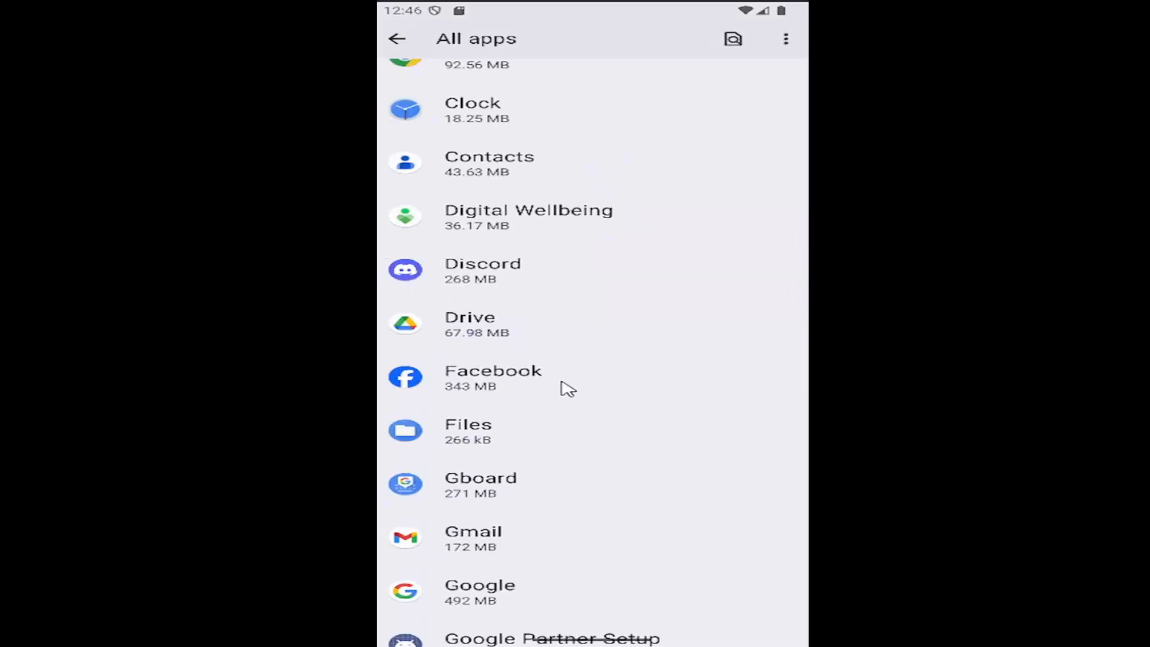
click(395, 38)
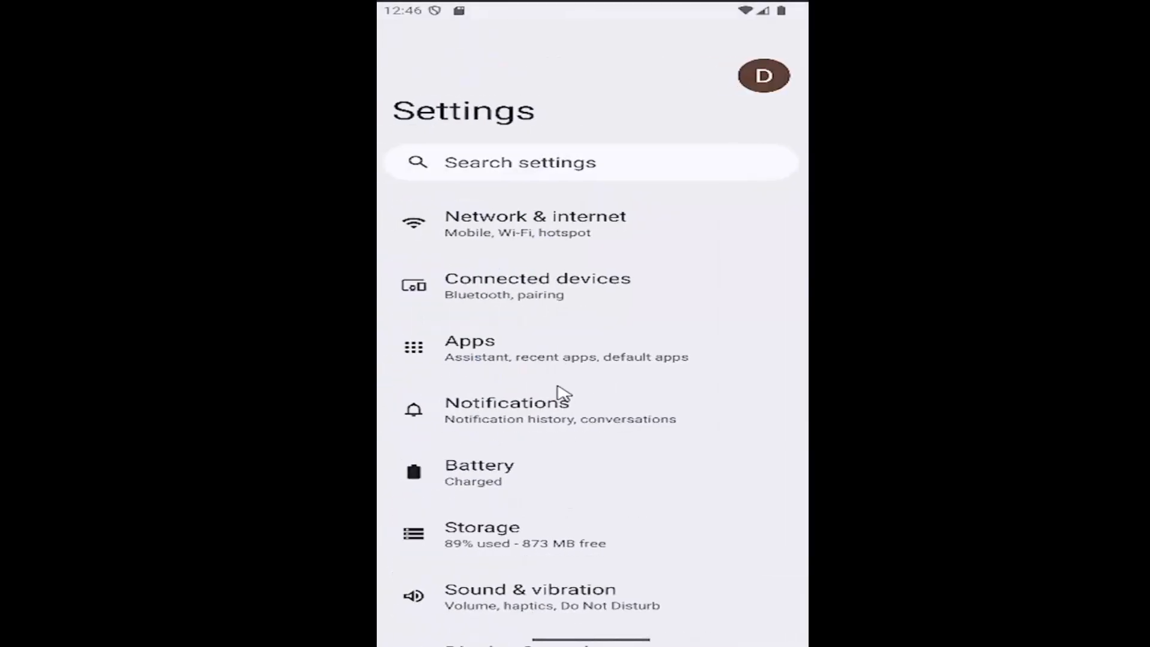
key(Home)
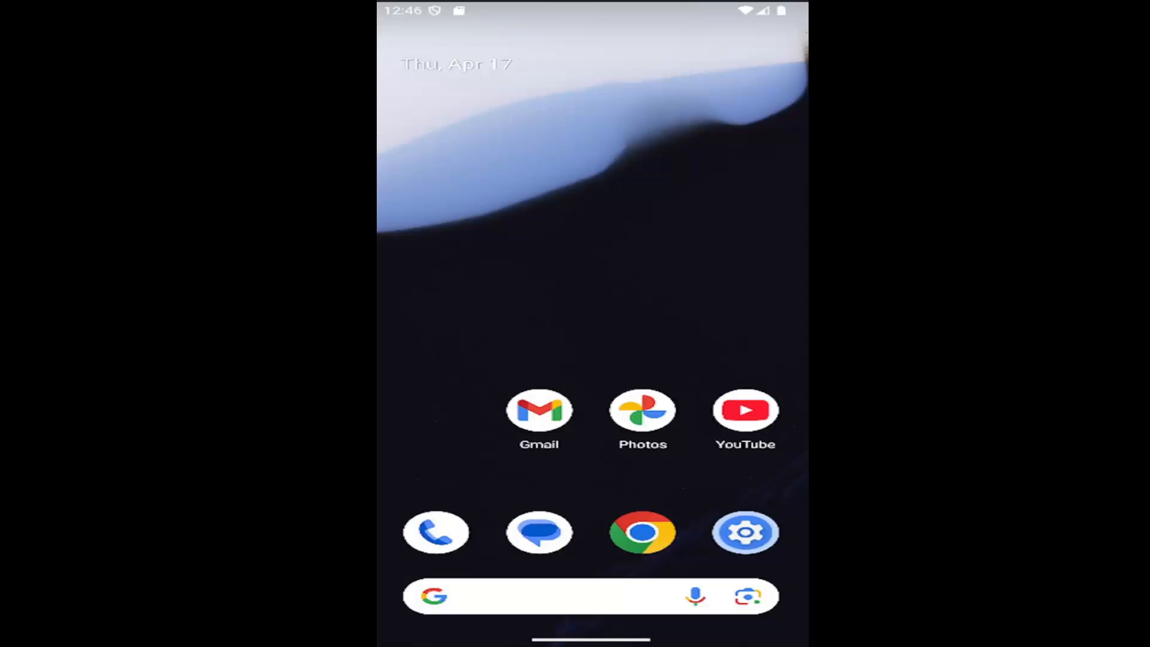